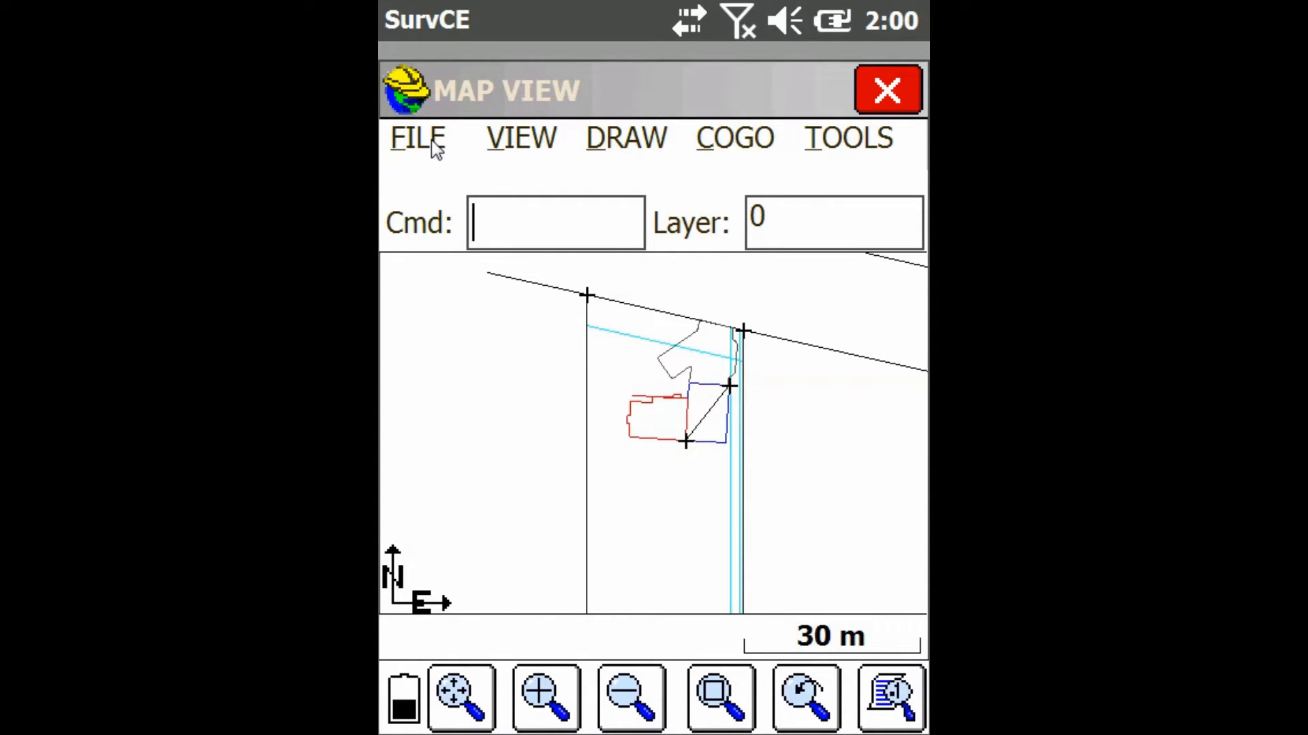
- Show the Map View file options menu listing DXF/DWG/DGN, LandXML, SHP and DTM
{"action": "left_click", "coordinate": [417, 137]}
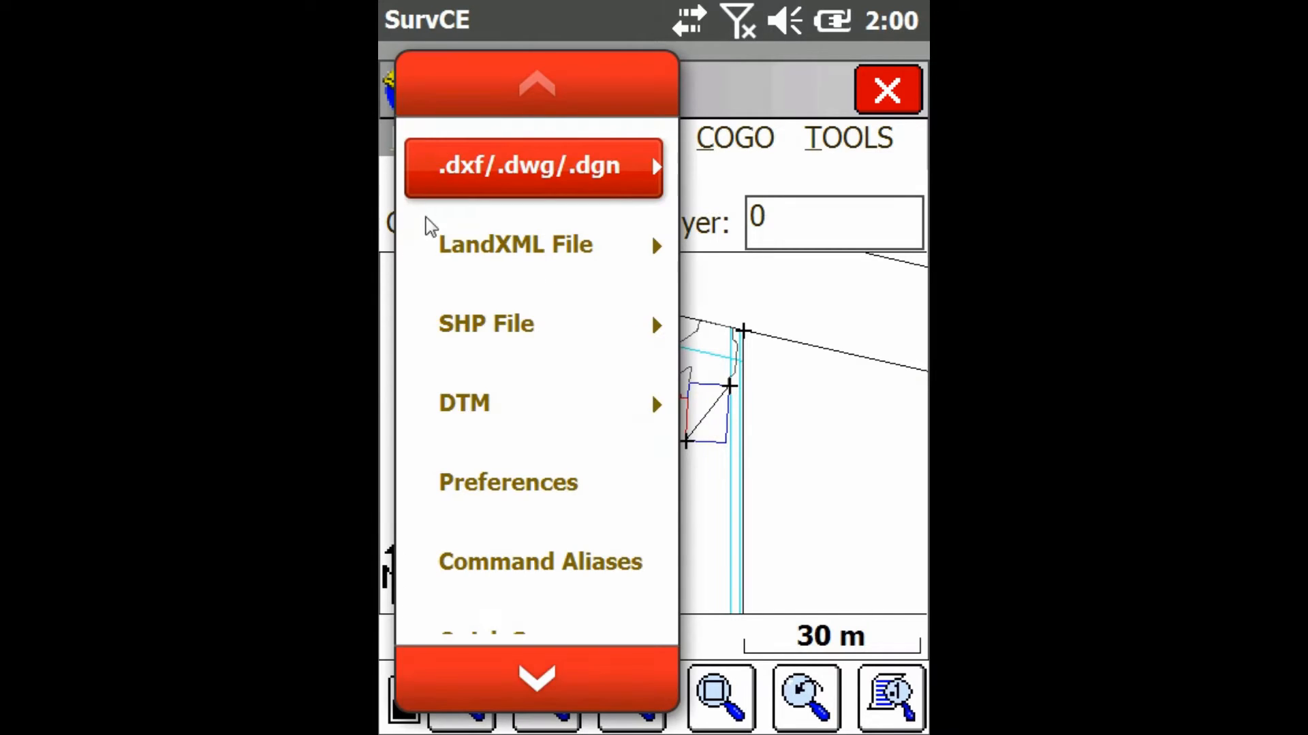
{"action": "mouse_move", "coordinate": [498, 566]}
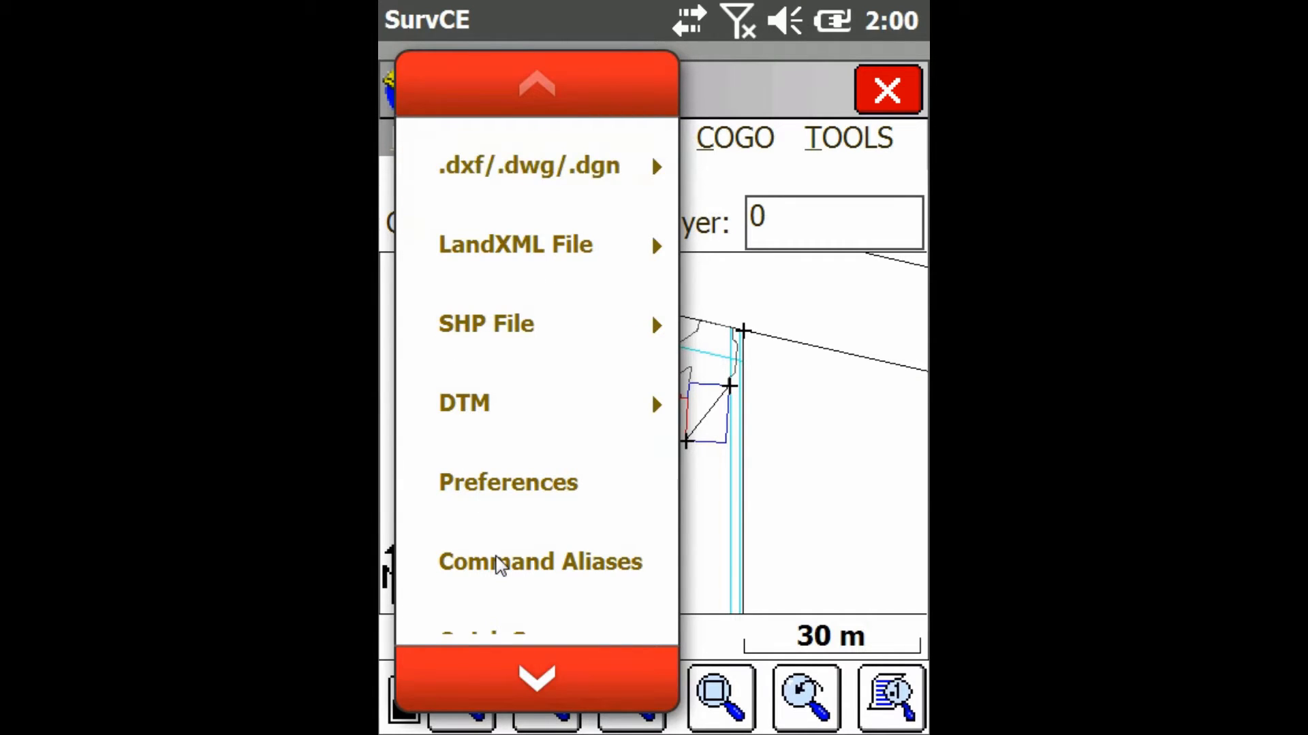
- View the MAP Command Aliases, selecting 2DFPLINE then 3DIST (Bearing & 3D Distance, alias 3D)
{"action": "left_click", "coordinate": [539, 561]}
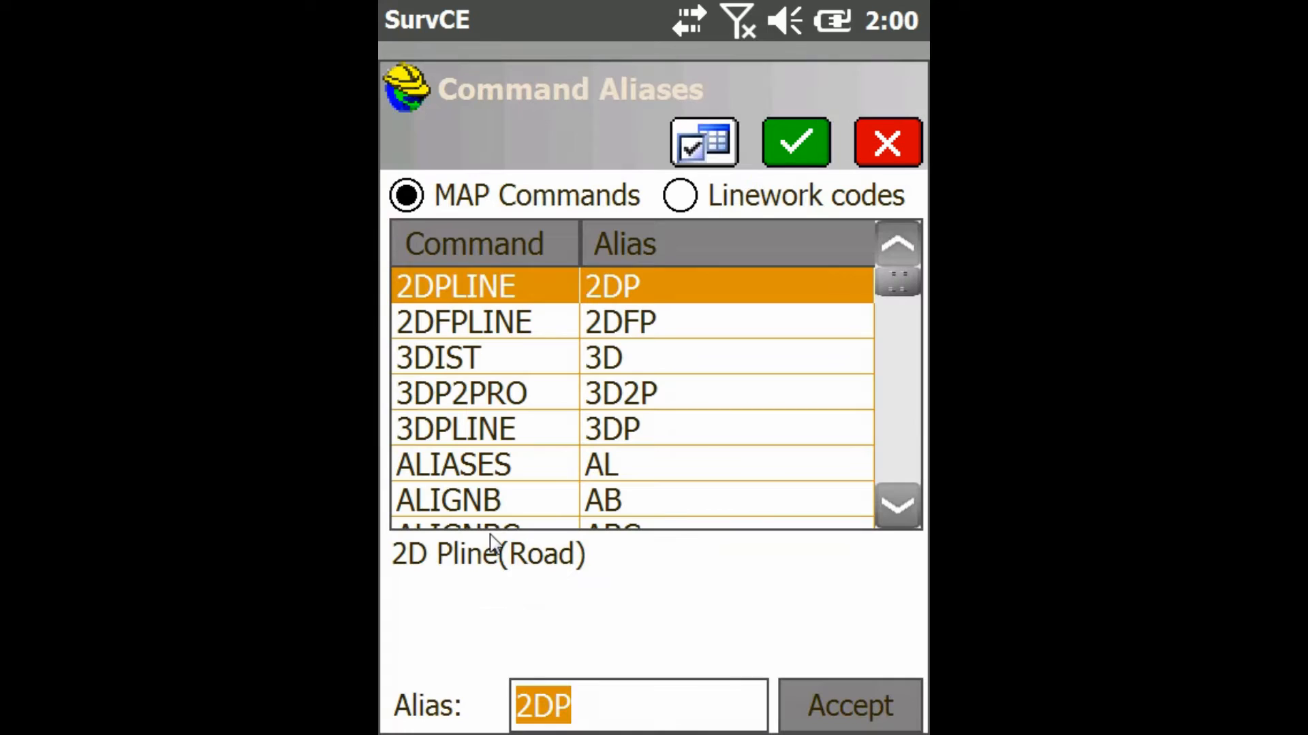
{"action": "mouse_move", "coordinate": [535, 306]}
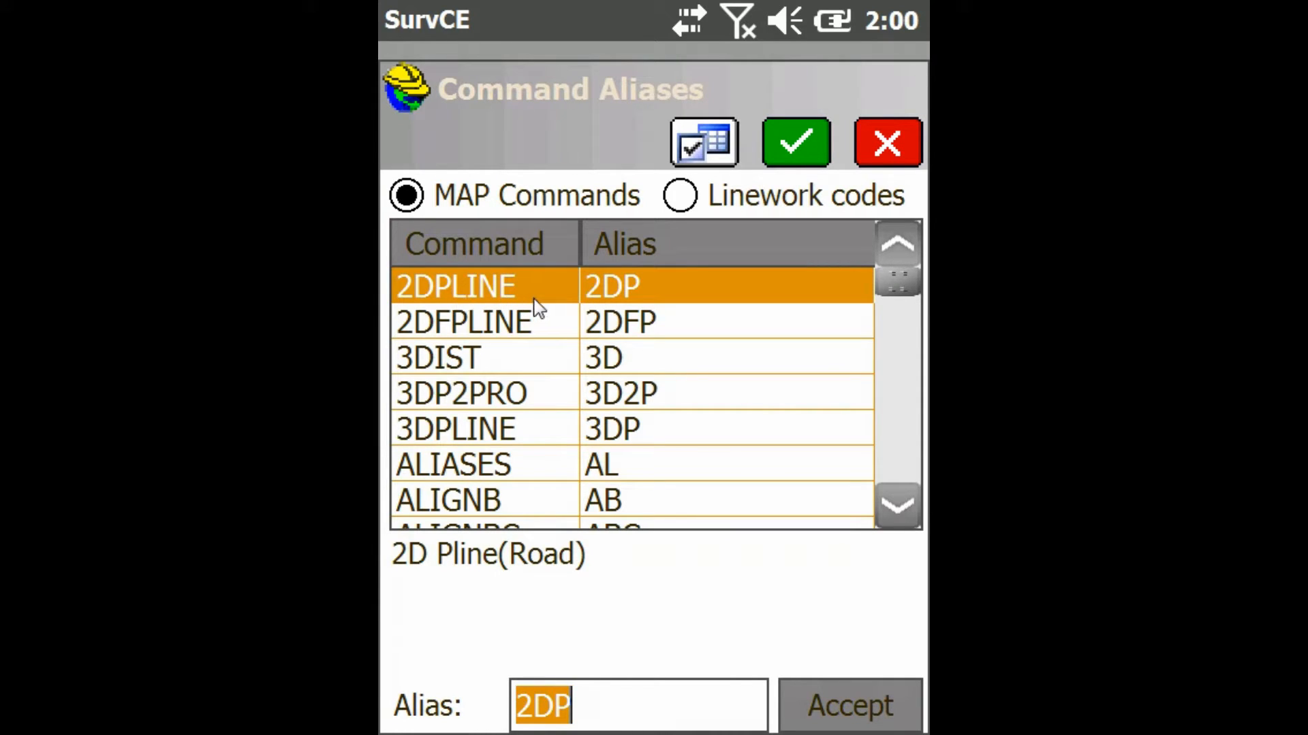
{"action": "mouse_move", "coordinate": [555, 580]}
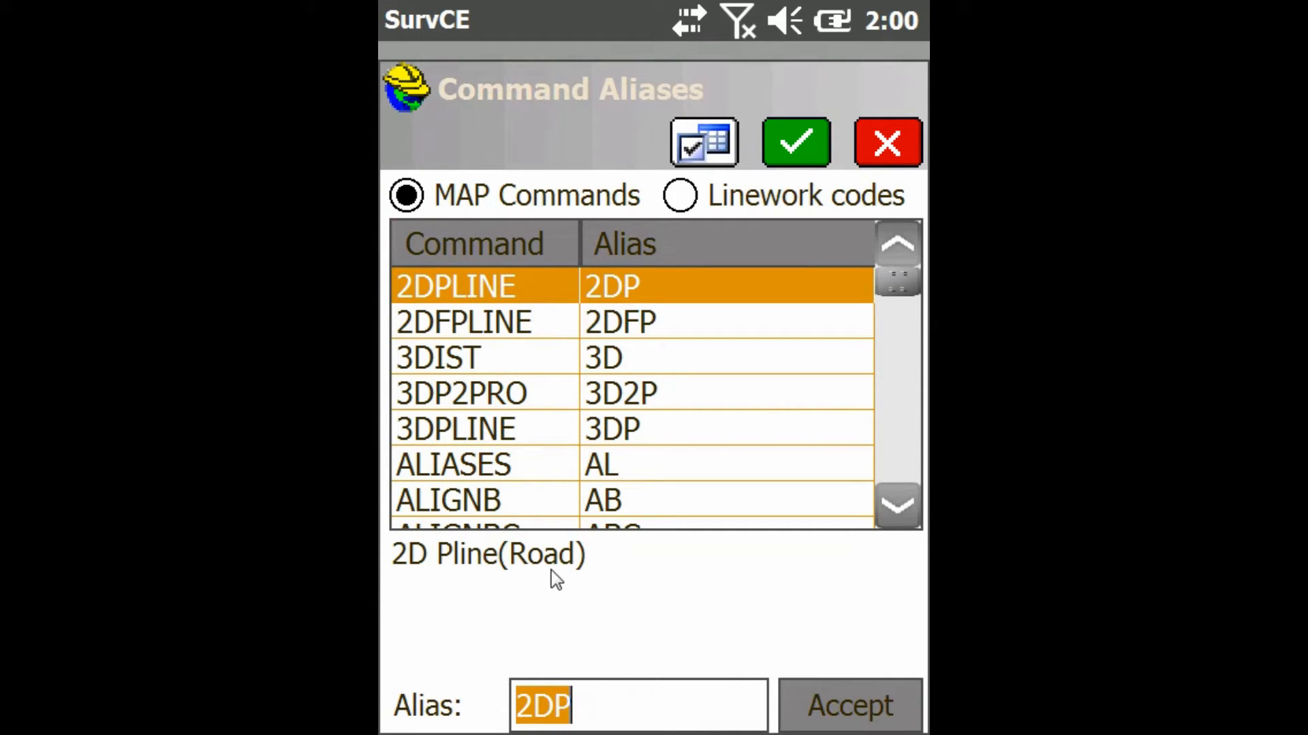
{"action": "left_click", "coordinate": [464, 322]}
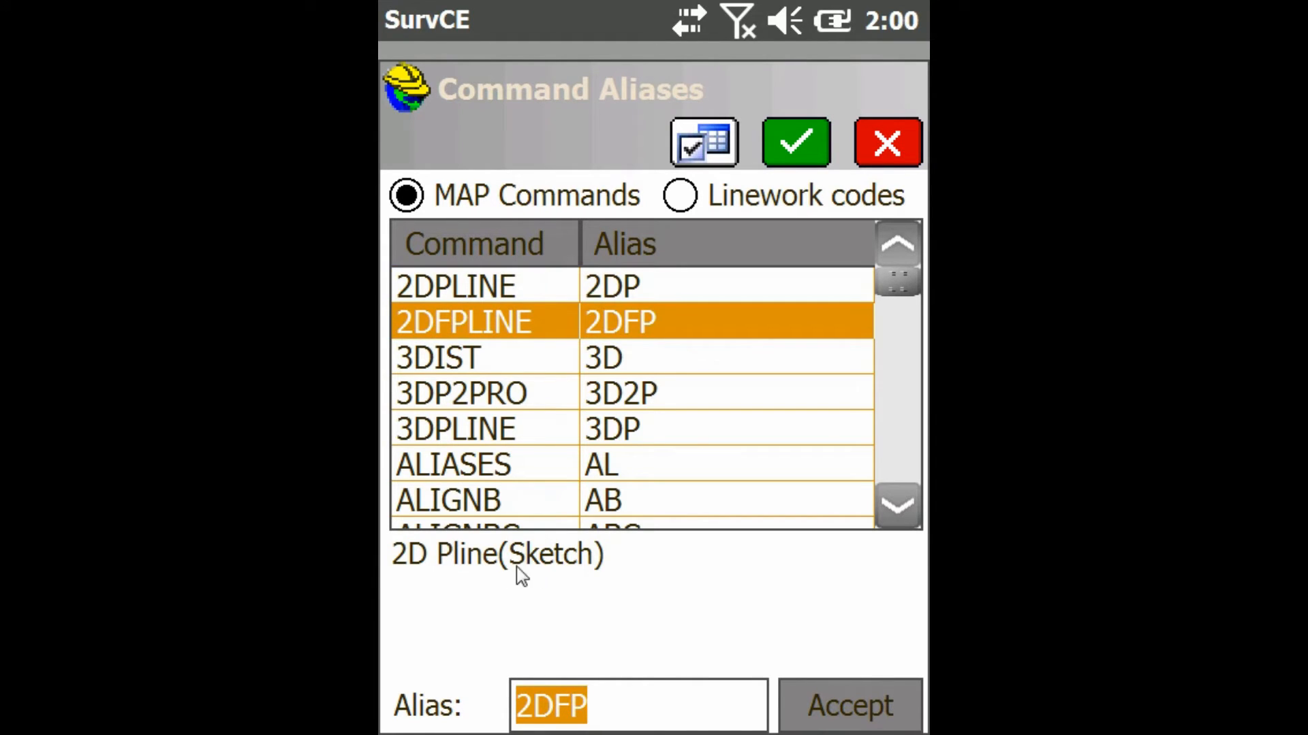
{"action": "mouse_move", "coordinate": [458, 371]}
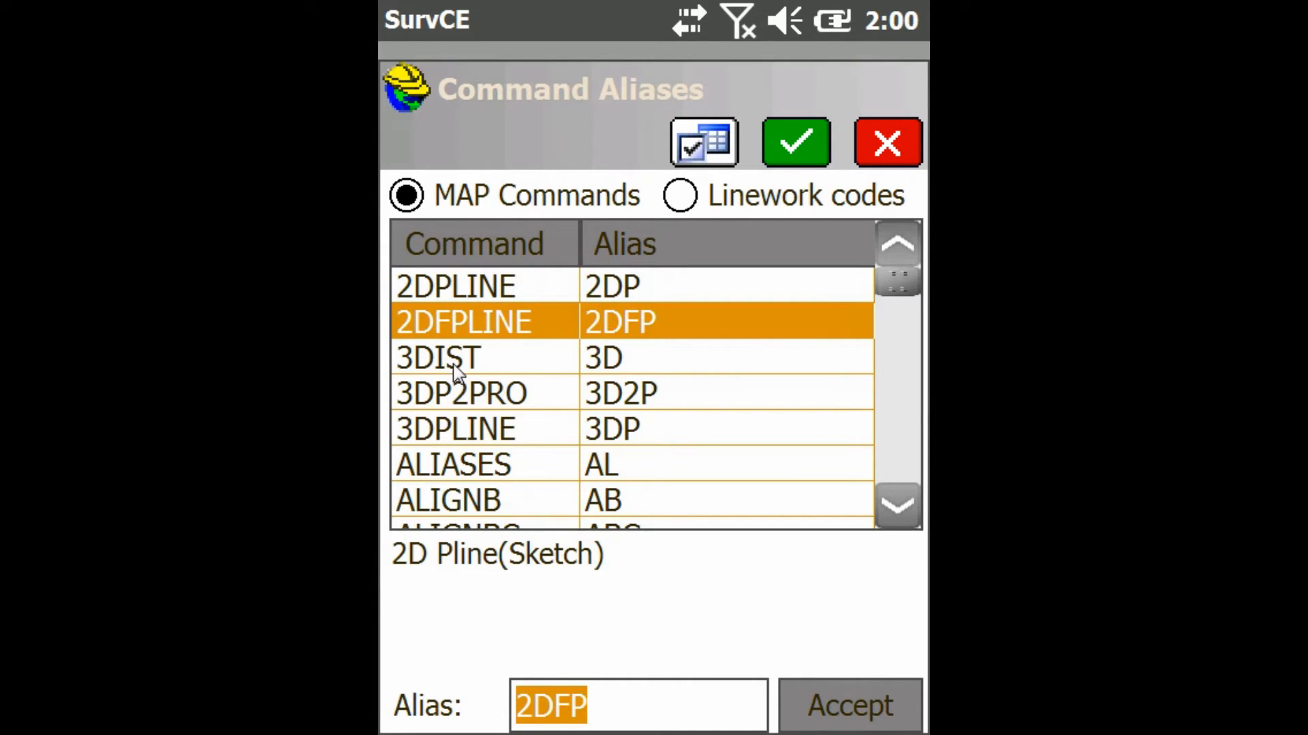
{"action": "left_click", "coordinate": [437, 357]}
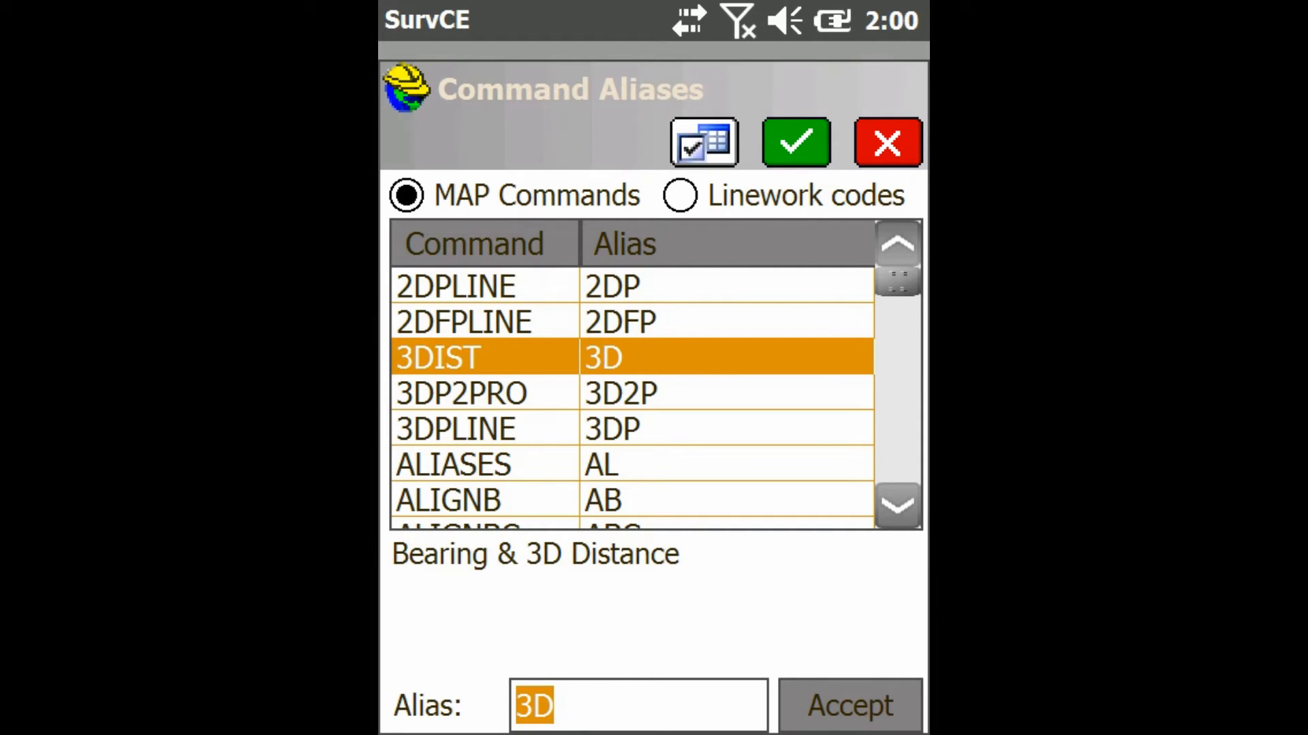
{"action": "mouse_move", "coordinate": [632, 376]}
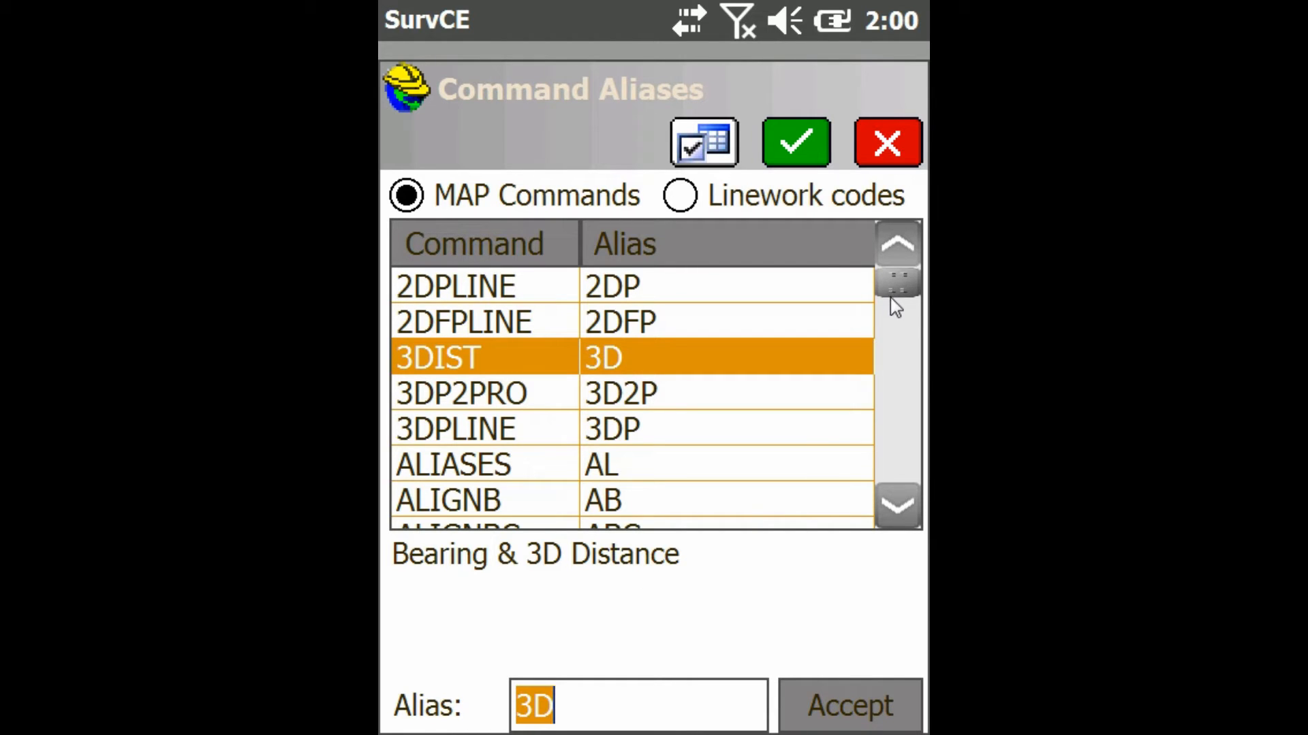
- Scroll to the last MAP commands — WORLDIMG, DRAWGRID, XBYDIST and VOLUME (alias VOL)
{"action": "scroll", "scroll_direction": "down", "scroll_amount": 3}
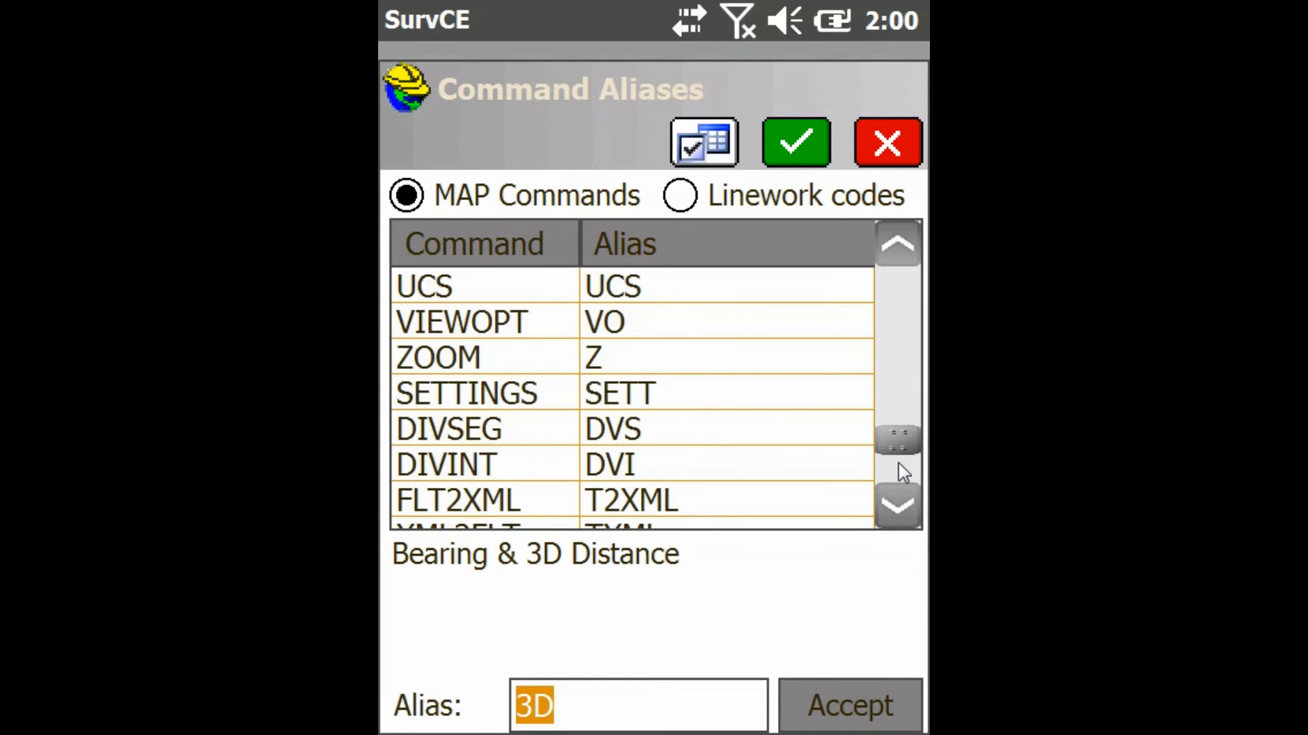
{"action": "left_click", "coordinate": [898, 504]}
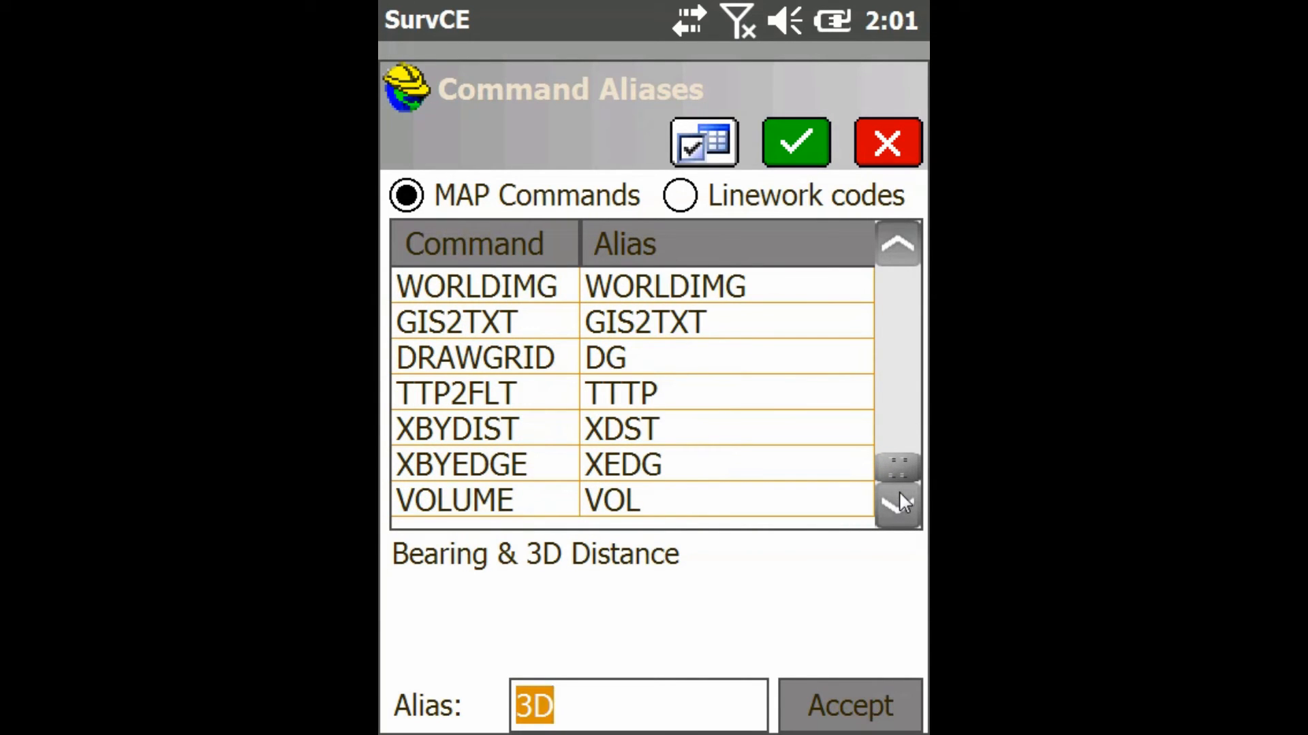